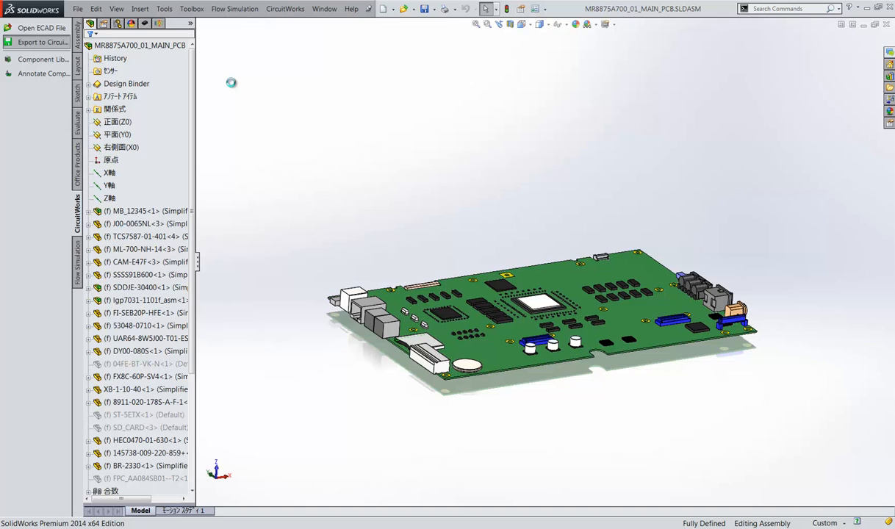
# Step: Start the CircuitWorks export with the PCB's top face as Board Top Surface
pyautogui.click(42, 42)
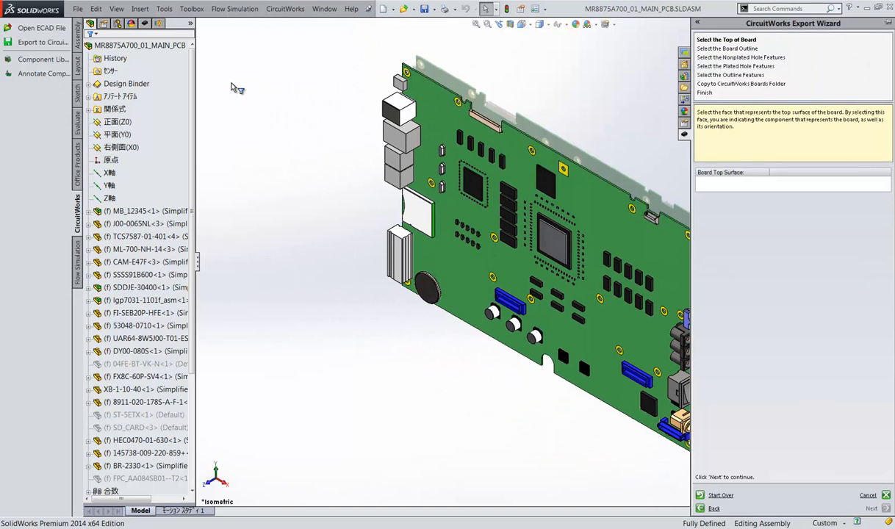
pyautogui.moveTo(393, 136)
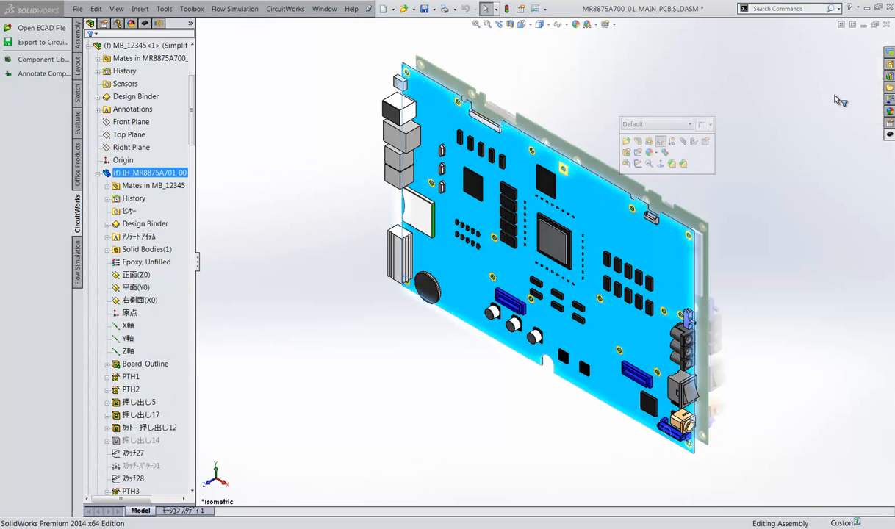
pyautogui.click(41, 42)
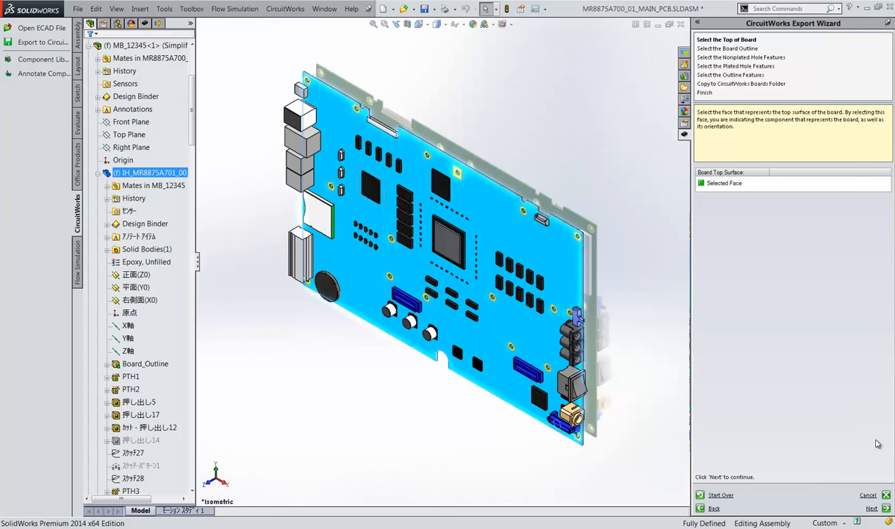
pyautogui.click(871, 508)
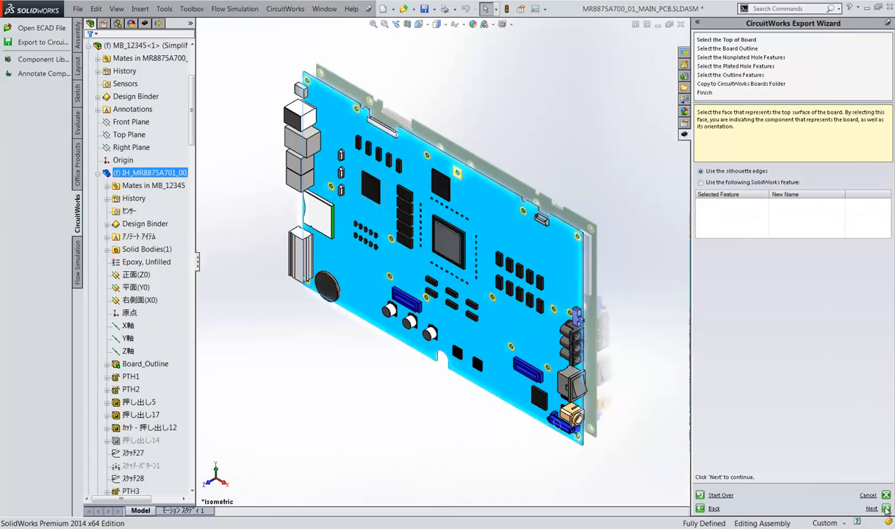
# Step: Finish the export using Board_Outline, no nonplated holes, PTH plated holes and Hole_Keepout outline
pyautogui.click(885, 509)
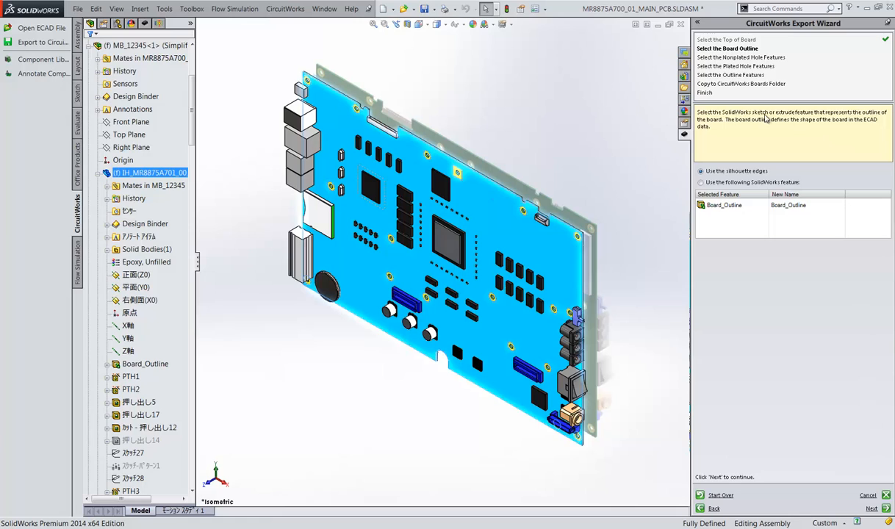
pyautogui.moveTo(891, 278)
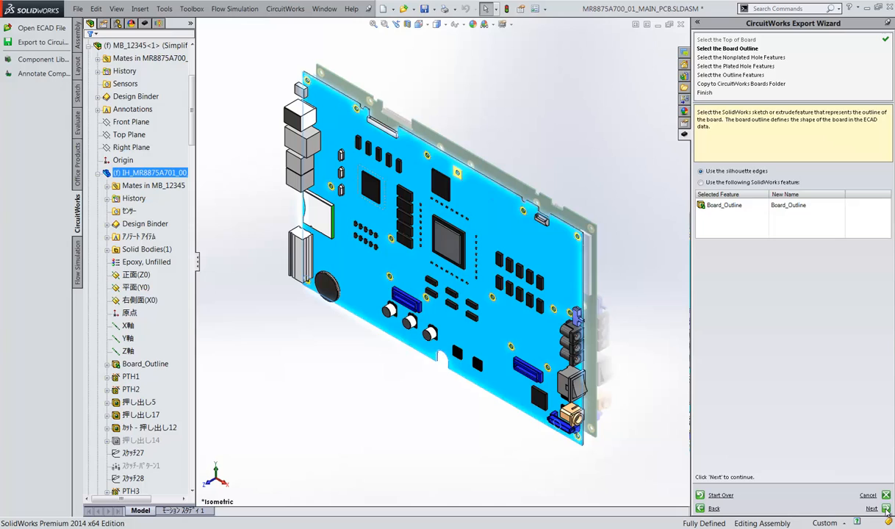
pyautogui.click(886, 508)
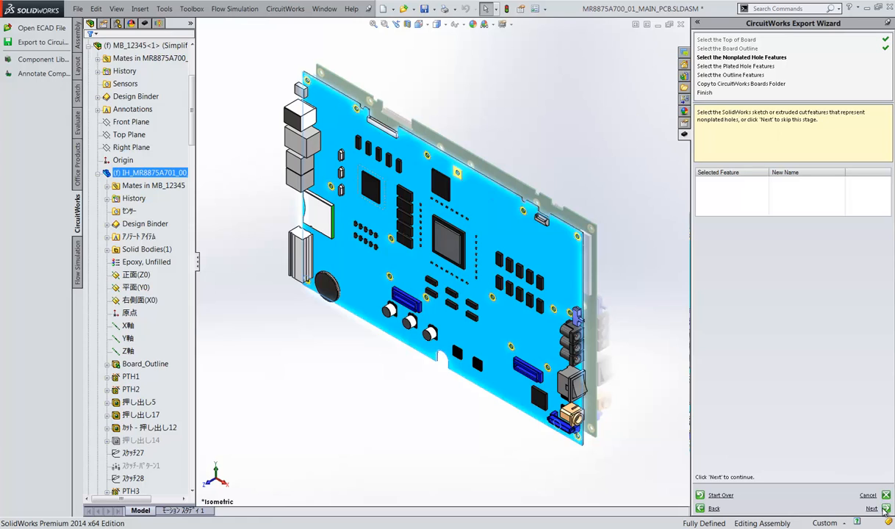
pyautogui.click(872, 507)
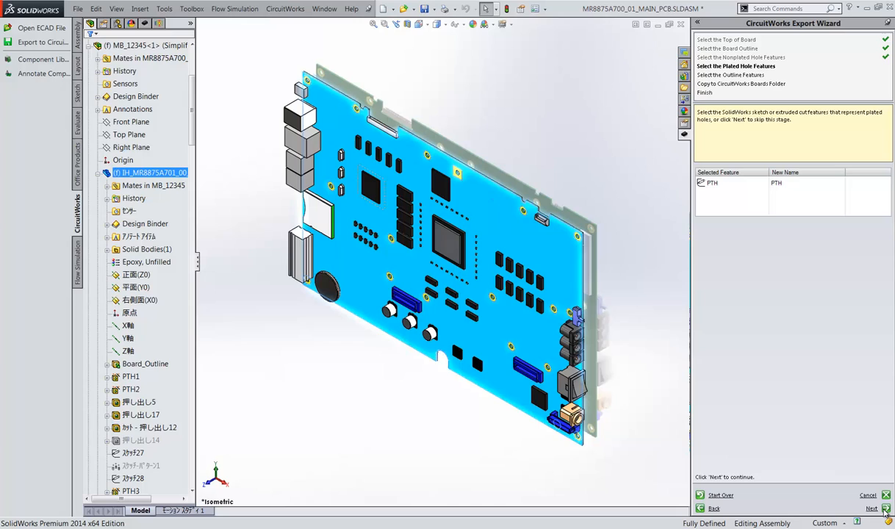
pyautogui.moveTo(790, 199)
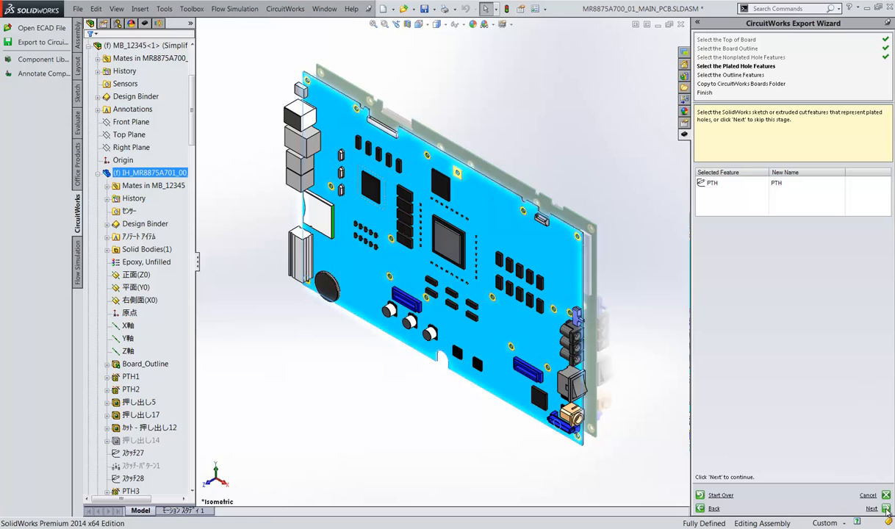
pyautogui.click(885, 508)
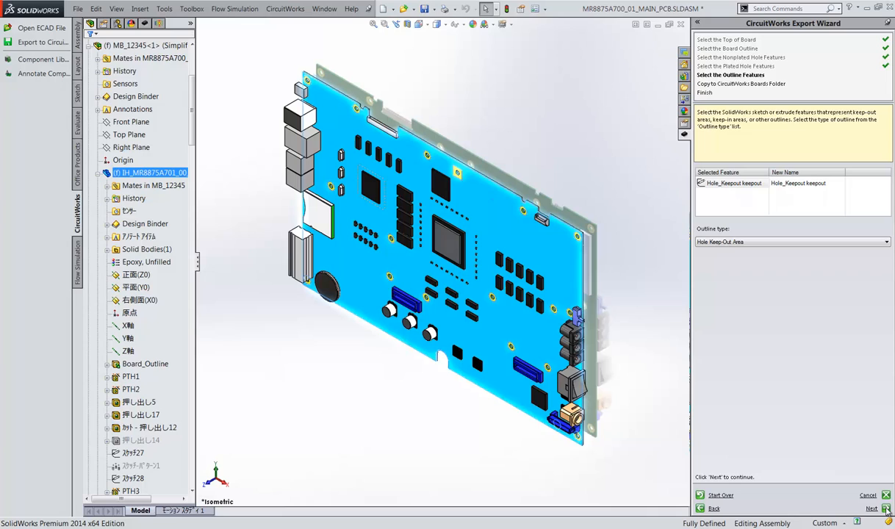
pyautogui.click(871, 507)
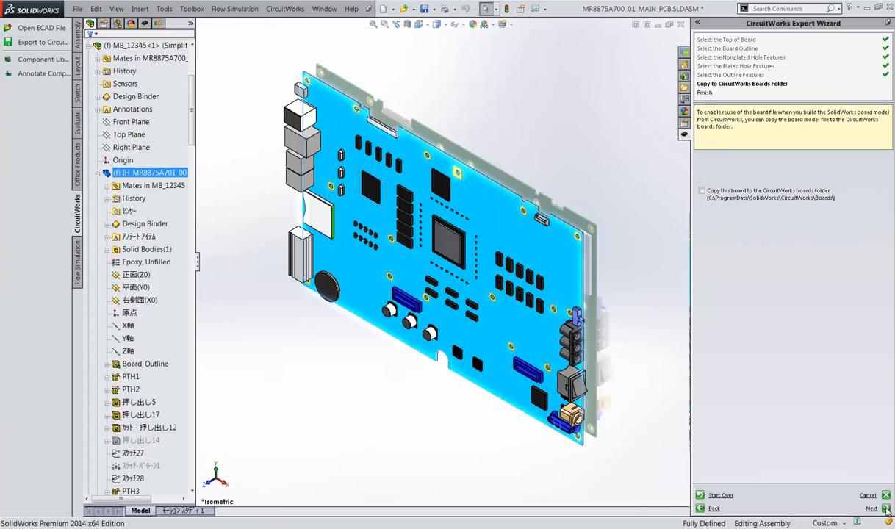
pyautogui.click(871, 508)
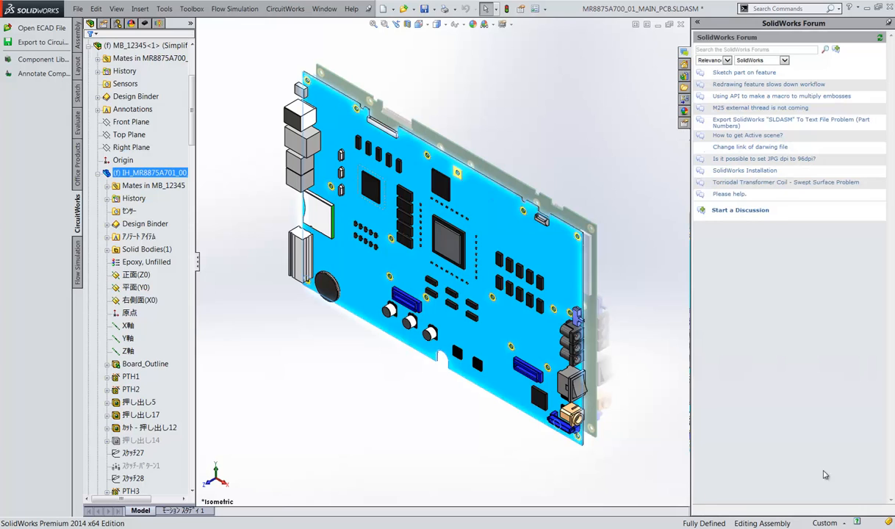
pyautogui.moveTo(704, 400)
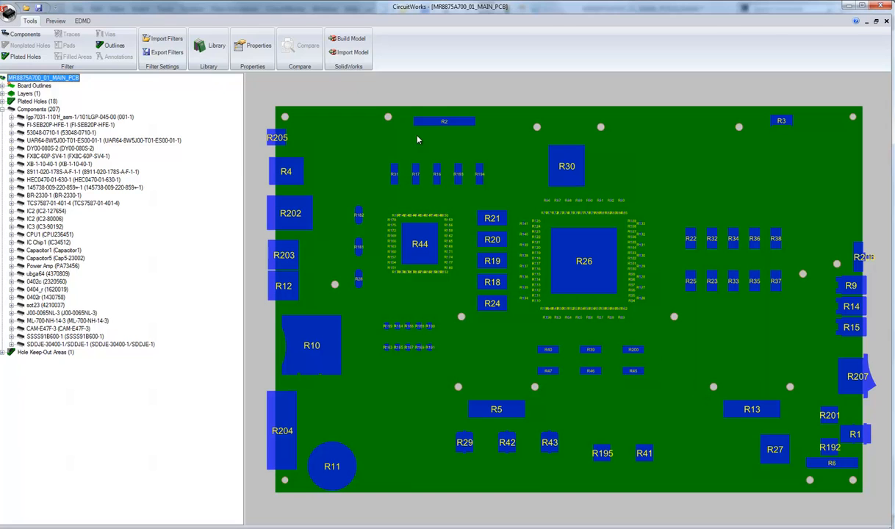
# Step: View the board File Properties, then select the IC2, IC3 and CPU1 components
pyautogui.click(252, 46)
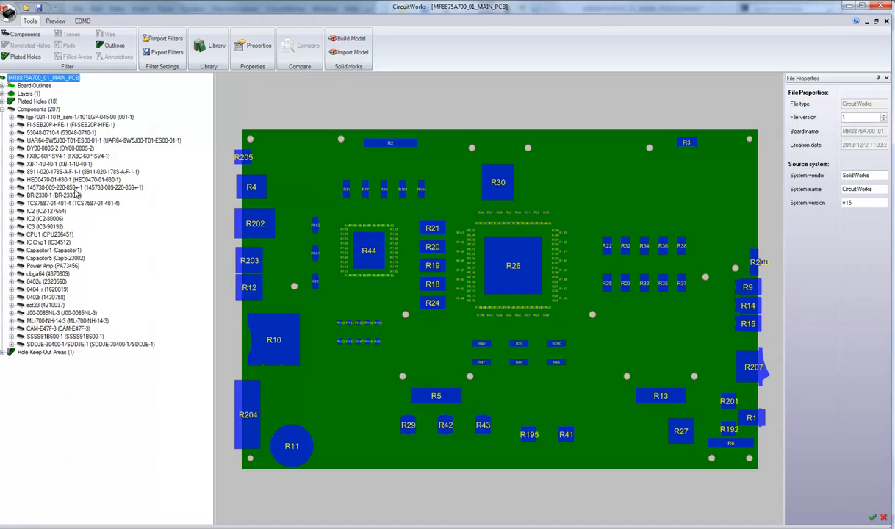
pyautogui.moveTo(39, 214)
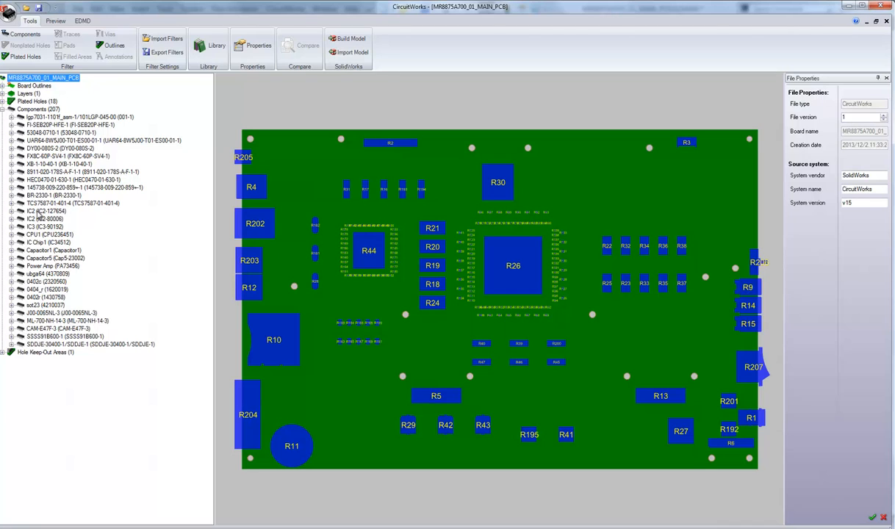
pyautogui.click(46, 211)
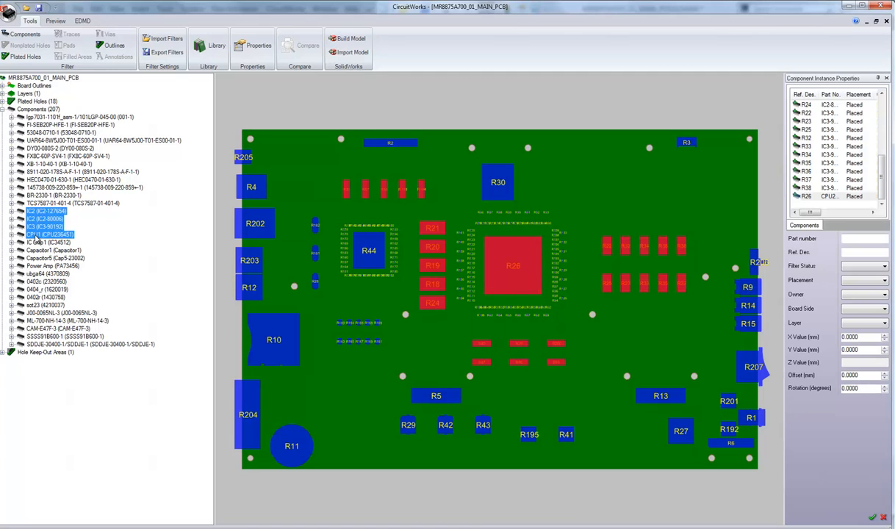
pyautogui.rightClick(45, 234)
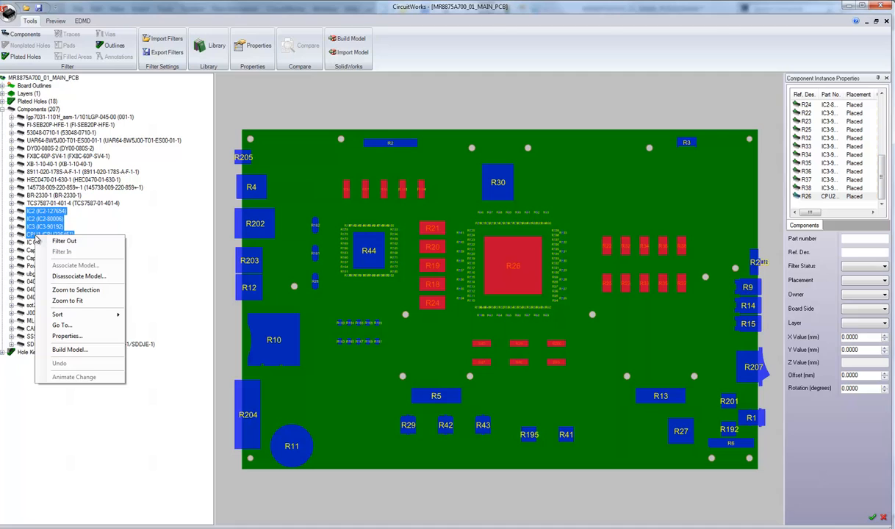
pyautogui.moveTo(78, 276)
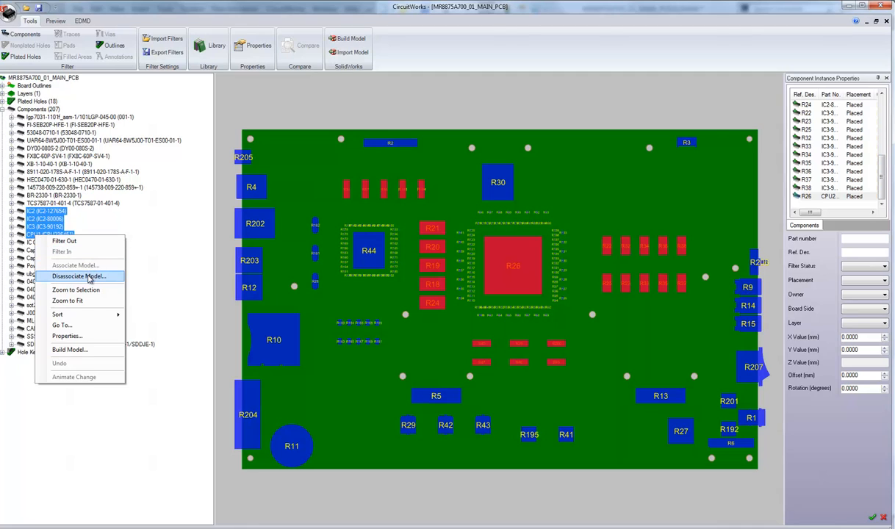
pyautogui.moveTo(67, 300)
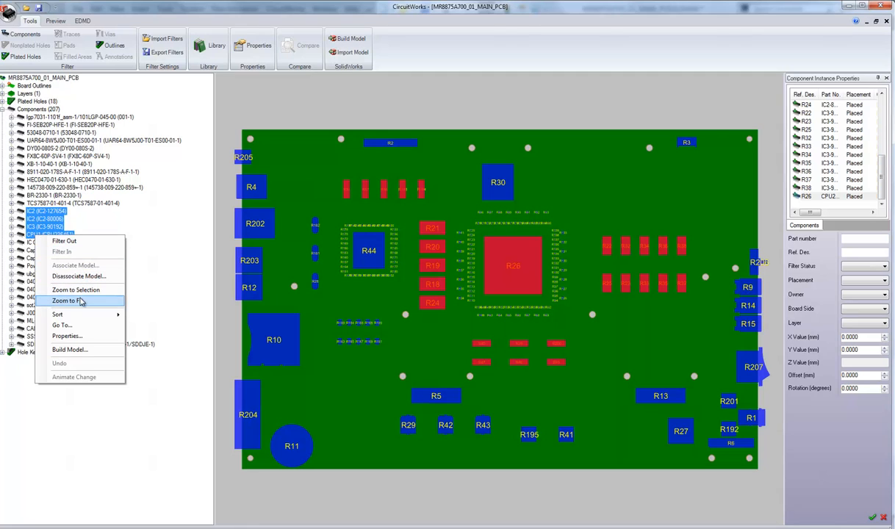
pyautogui.moveTo(57, 314)
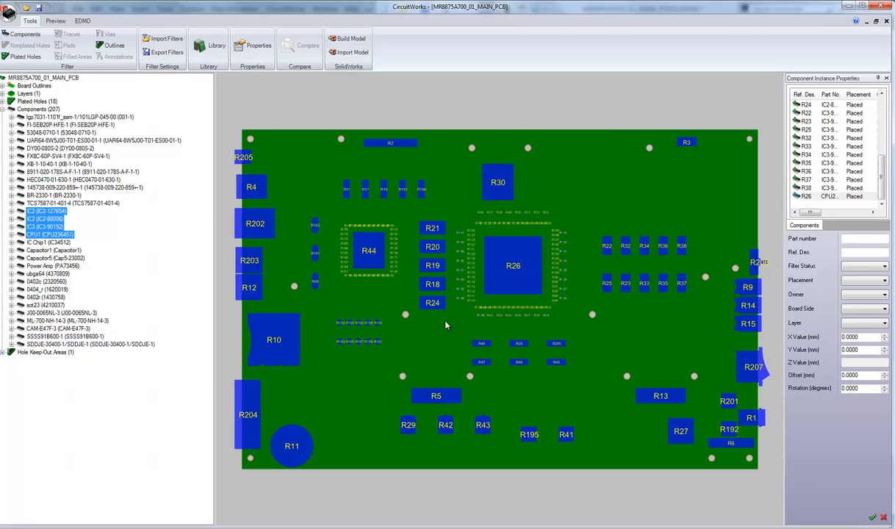
pyautogui.moveTo(330, 89)
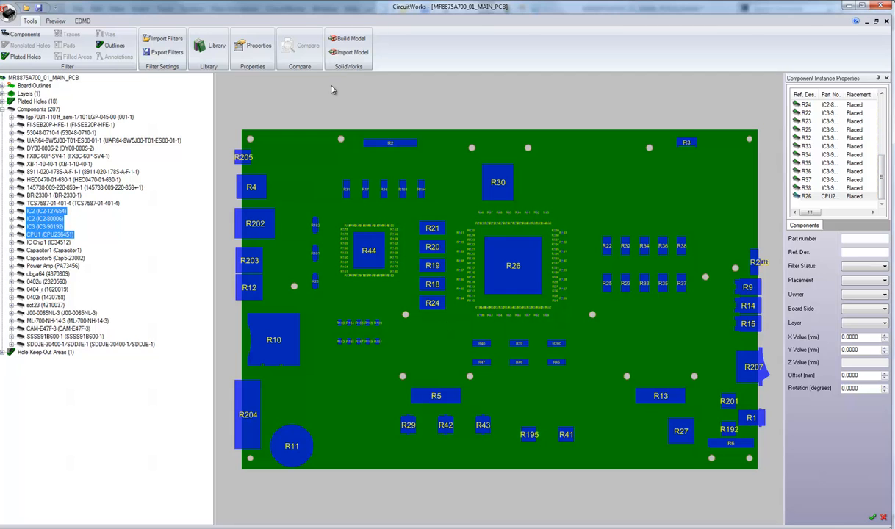
pyautogui.click(208, 46)
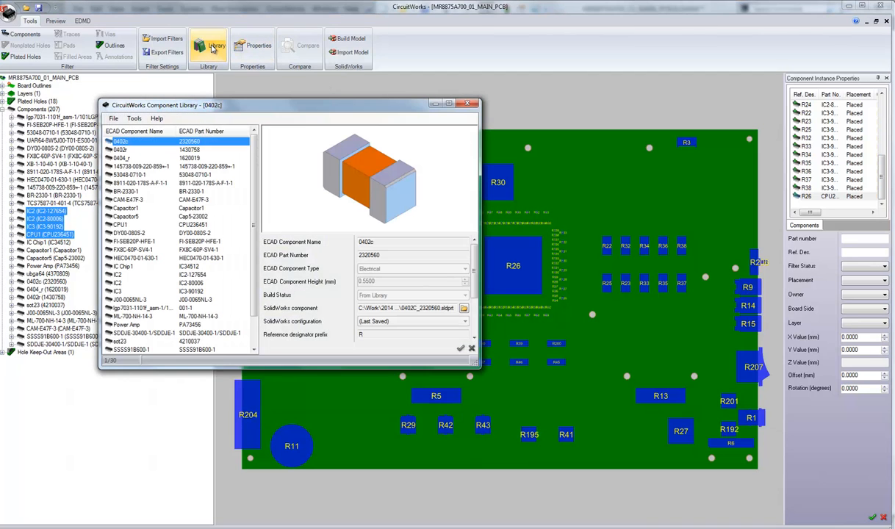
pyautogui.click(140, 182)
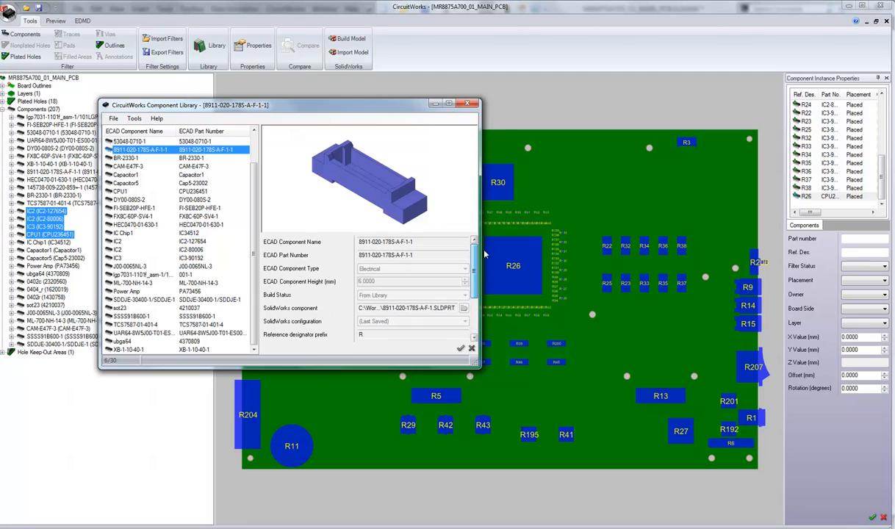
pyautogui.click(113, 118)
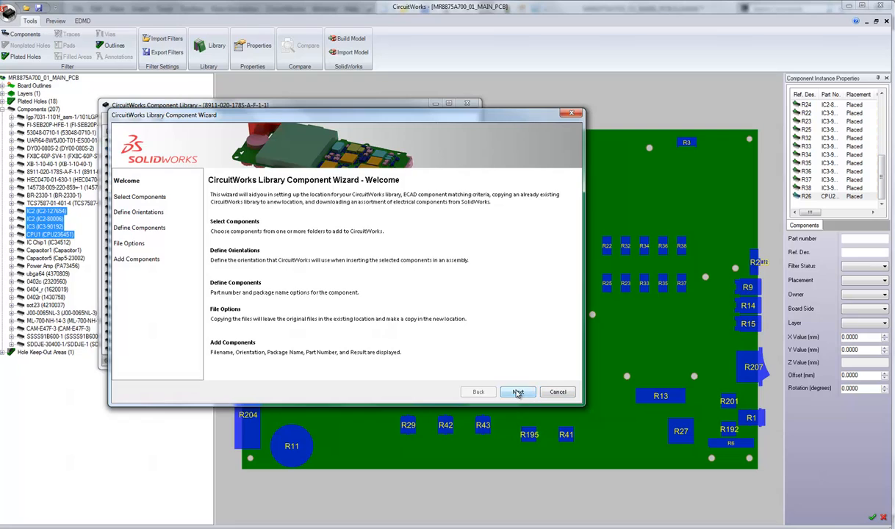
# Step: Cancel the Library Component Wizard and close the CircuitWorks Component Library
pyautogui.click(518, 392)
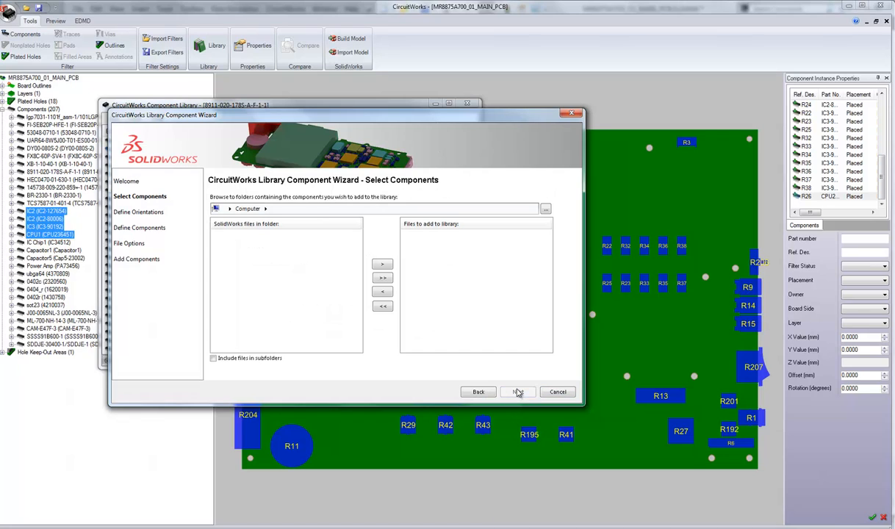
pyautogui.click(546, 208)
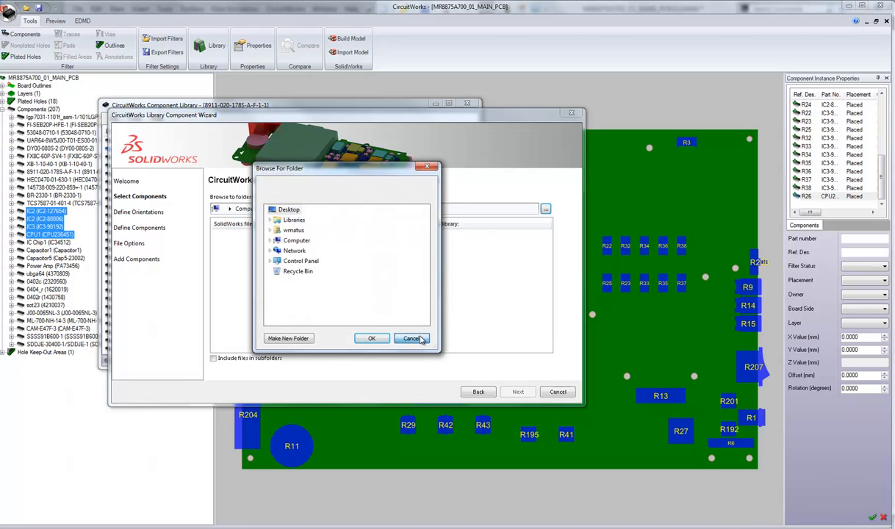
pyautogui.click(412, 338)
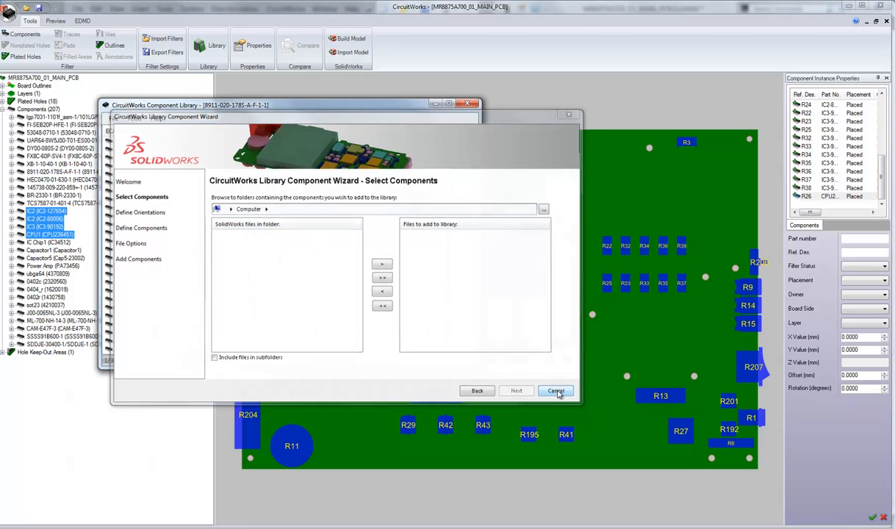
pyautogui.click(556, 390)
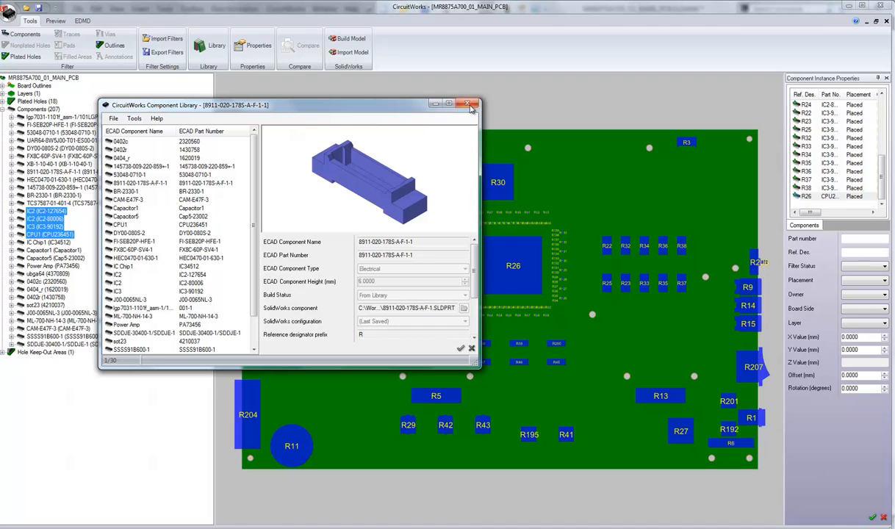
pyautogui.click(470, 104)
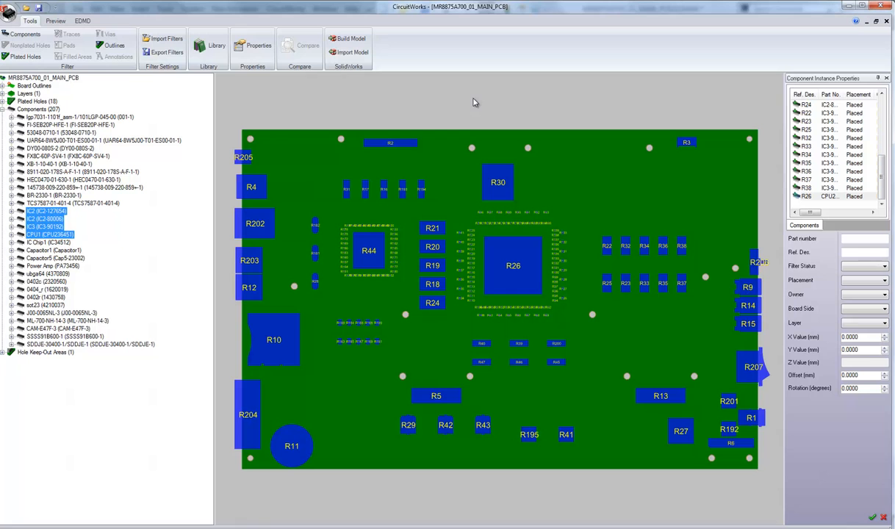
pyautogui.moveTo(199, 22)
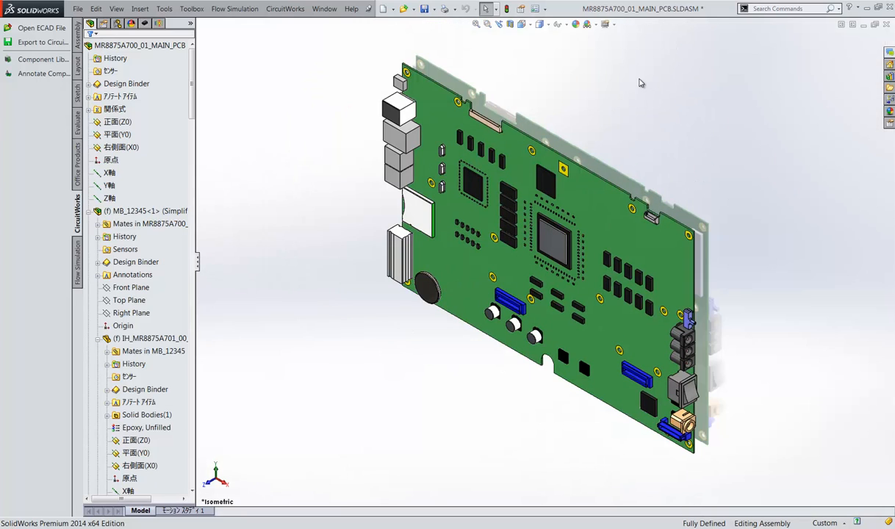
pyautogui.moveTo(159, 23)
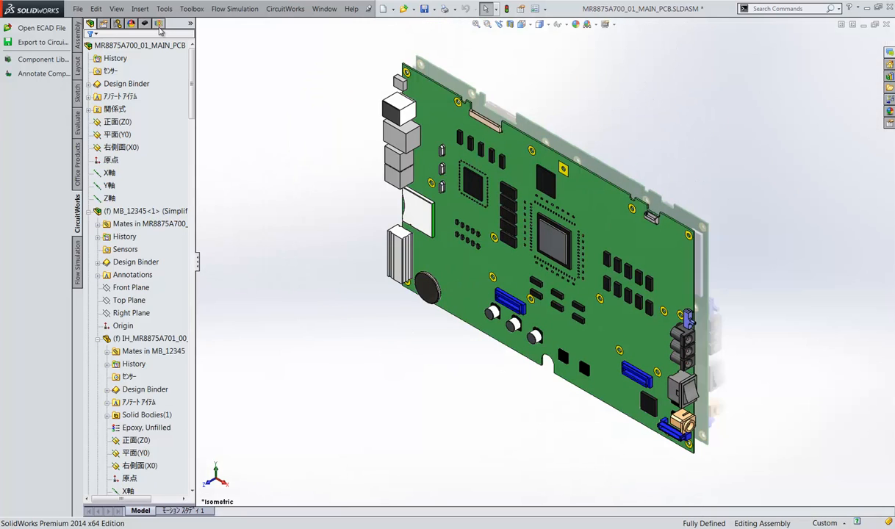
# Step: Open the Flow Simulation analysis tree to list the Demo_Start and Completed projects
pyautogui.click(159, 22)
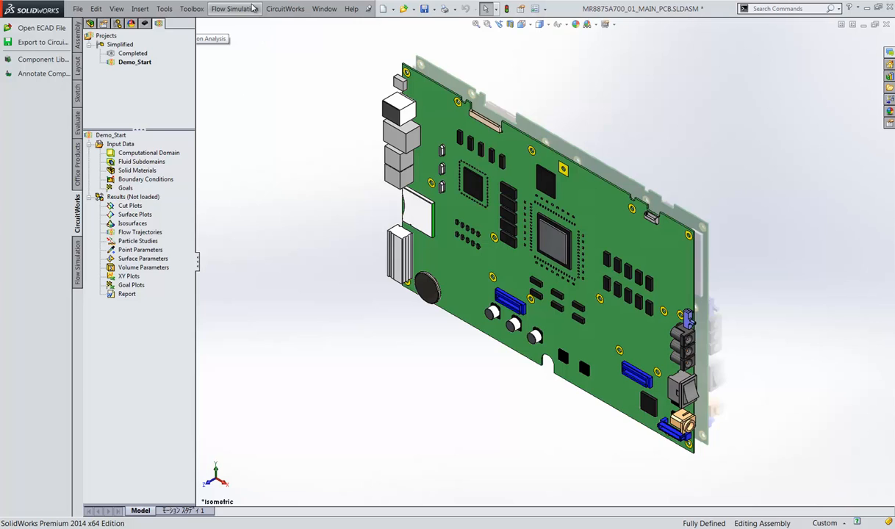
# Step: Run Flow Simulation's Import Data from Model for component materials and heat sources
pyautogui.click(234, 9)
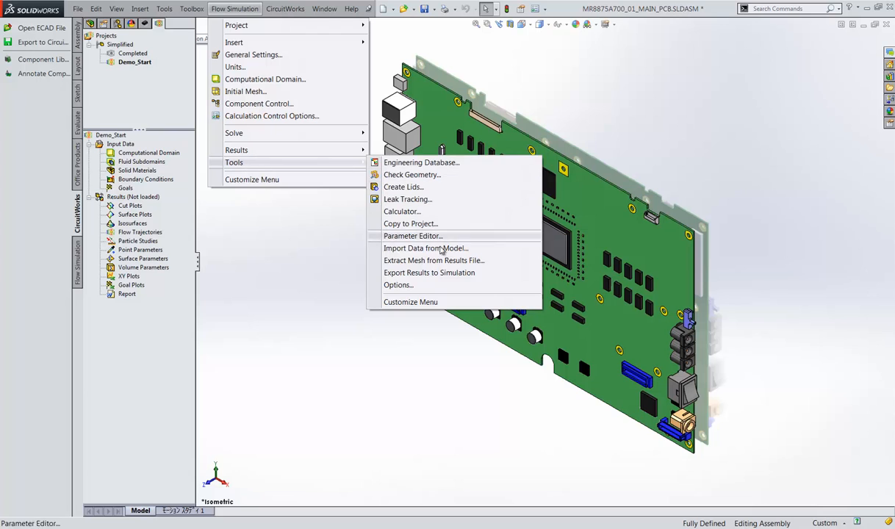
pyautogui.click(426, 247)
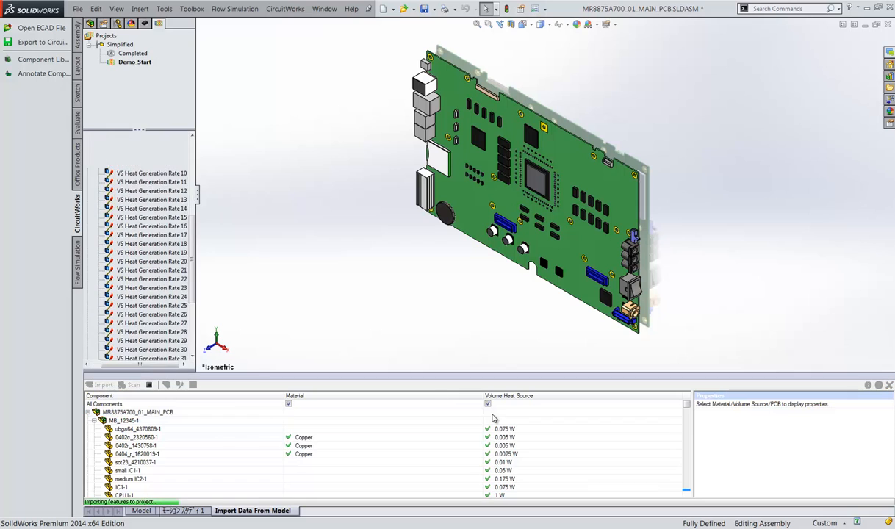
# Step: Review the imported component list, locating medium IC2-5 on the board
pyautogui.scroll(-3)
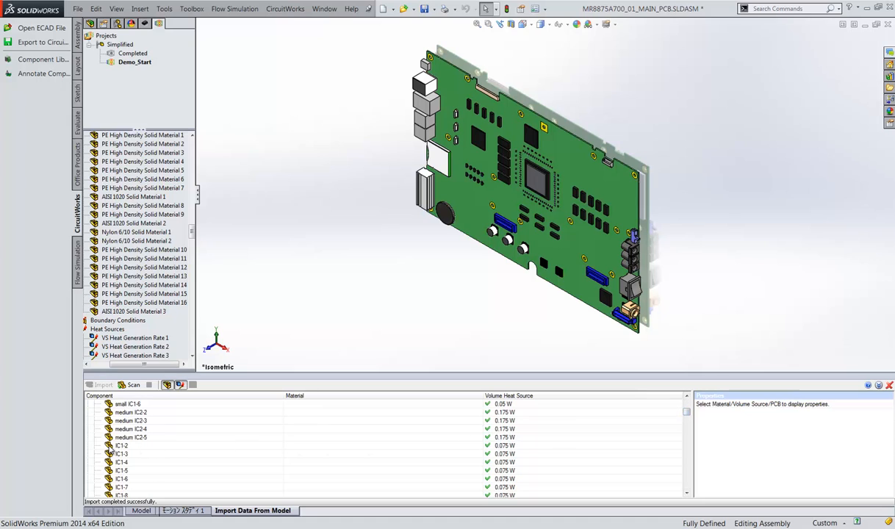
pyautogui.click(121, 445)
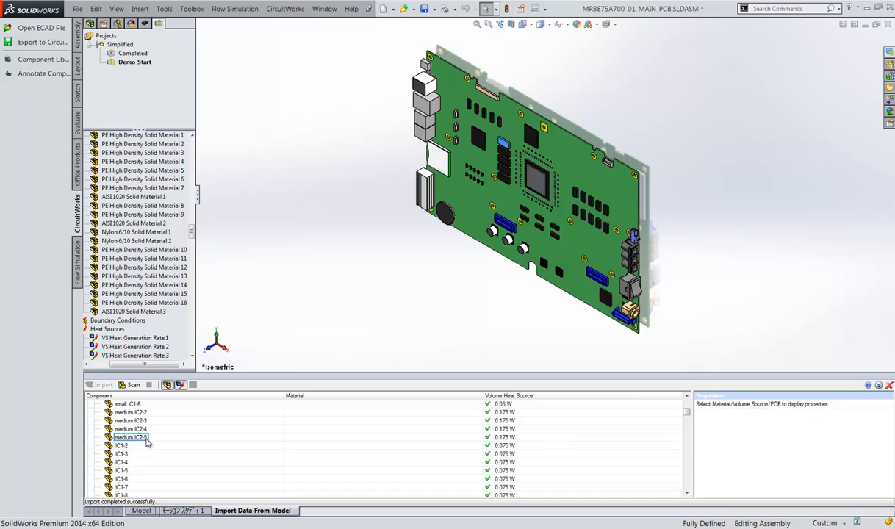
pyautogui.scroll(-3)
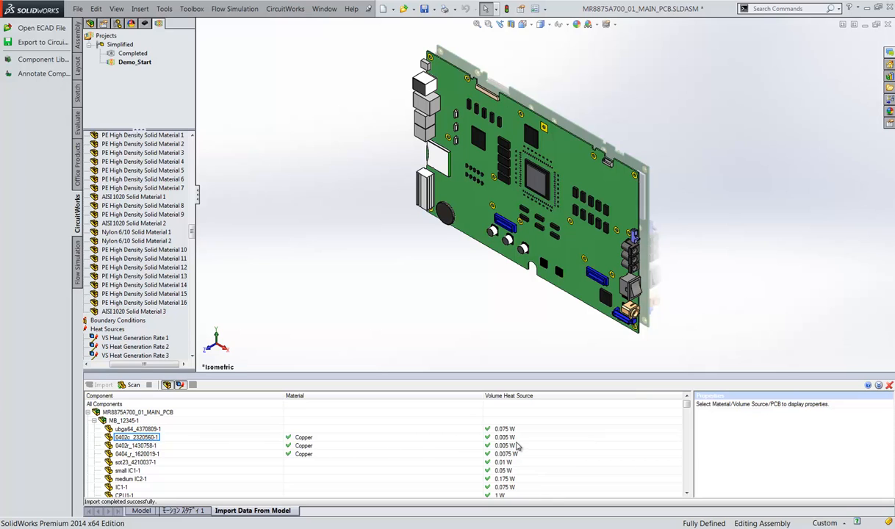
pyautogui.moveTo(395, 451)
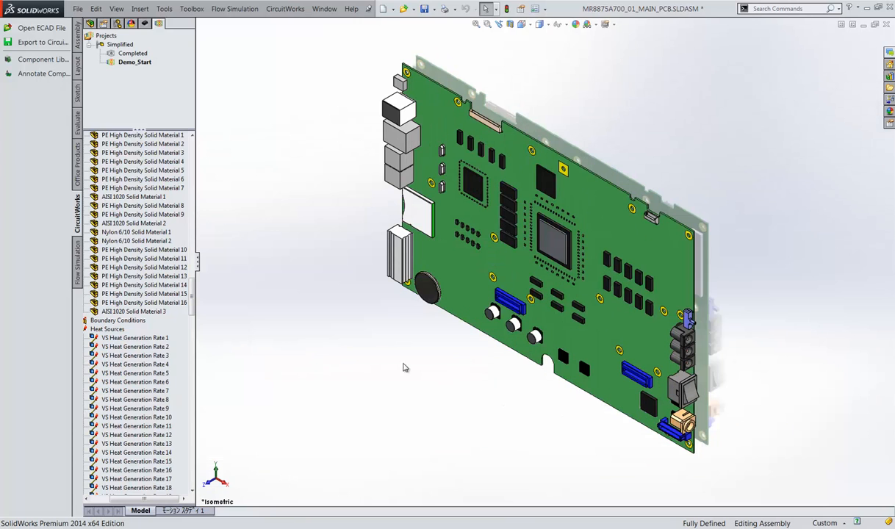
pyautogui.scroll(-3)
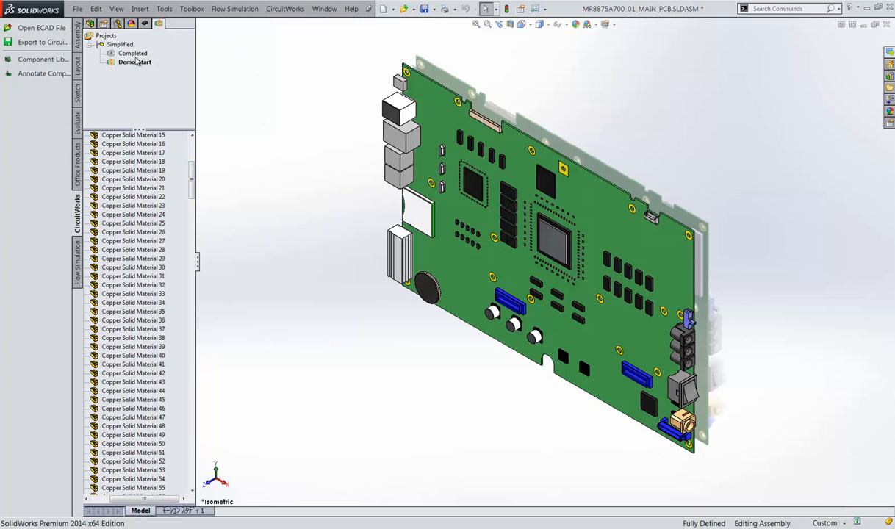
# Step: Activate the Completed project and collapse its Solid Materials list
pyautogui.click(132, 53)
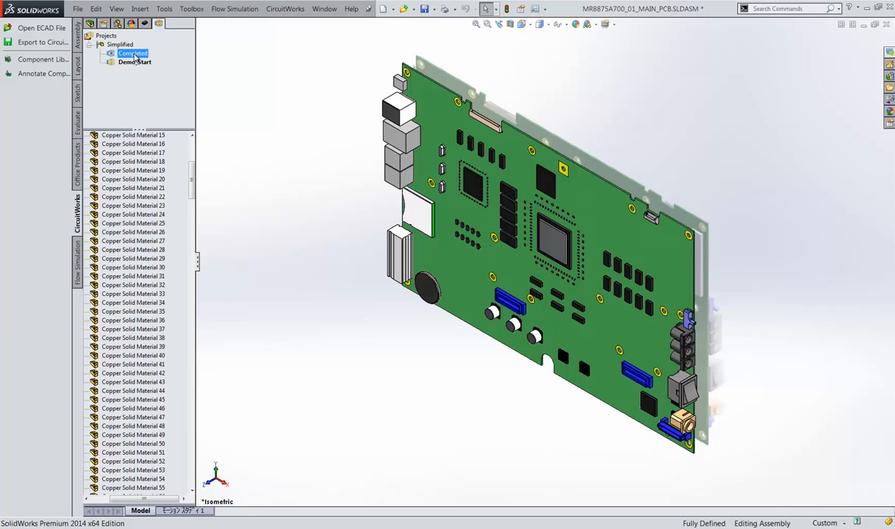
pyautogui.click(133, 52)
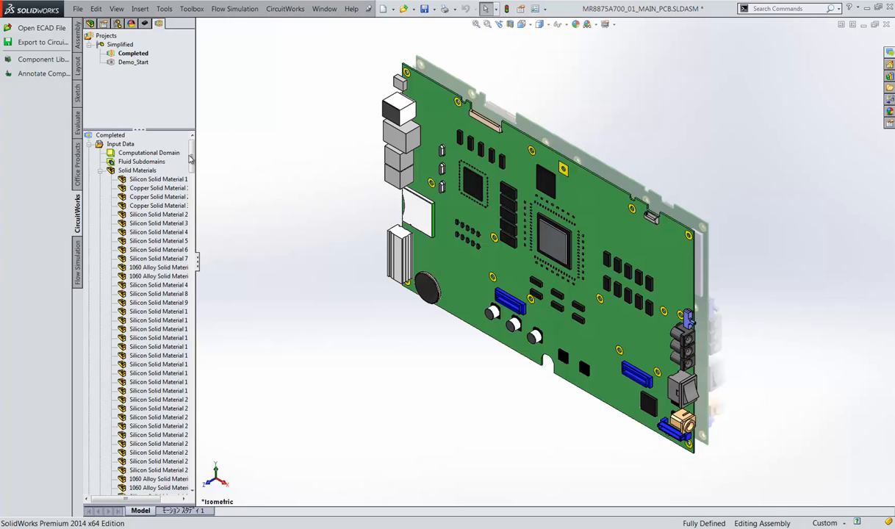
pyautogui.moveTo(104, 174)
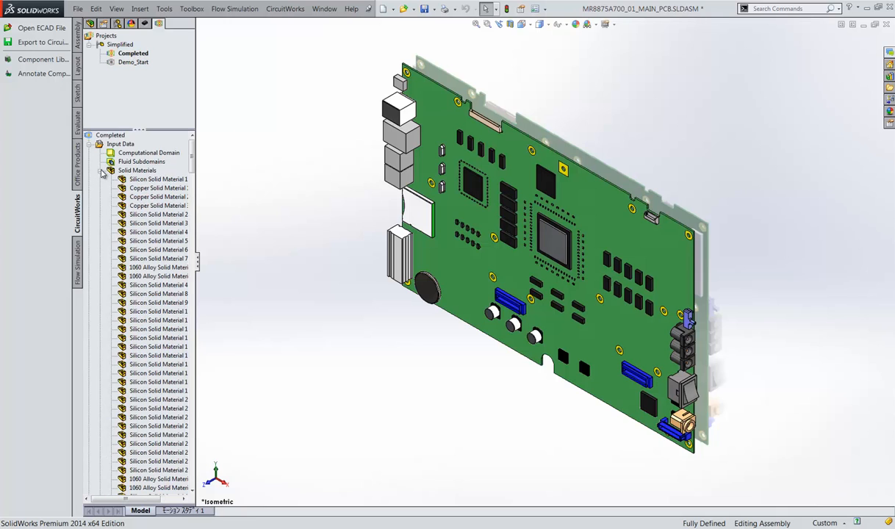
pyautogui.click(100, 170)
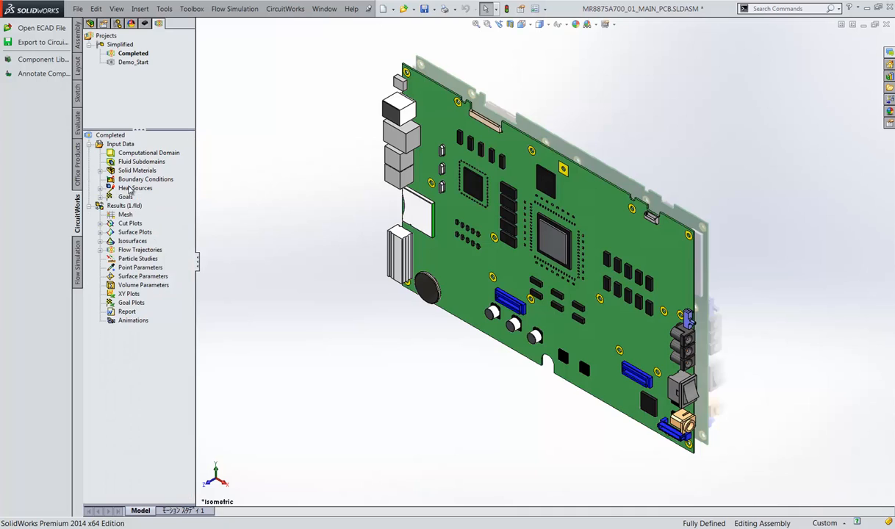
pyautogui.moveTo(205, 226)
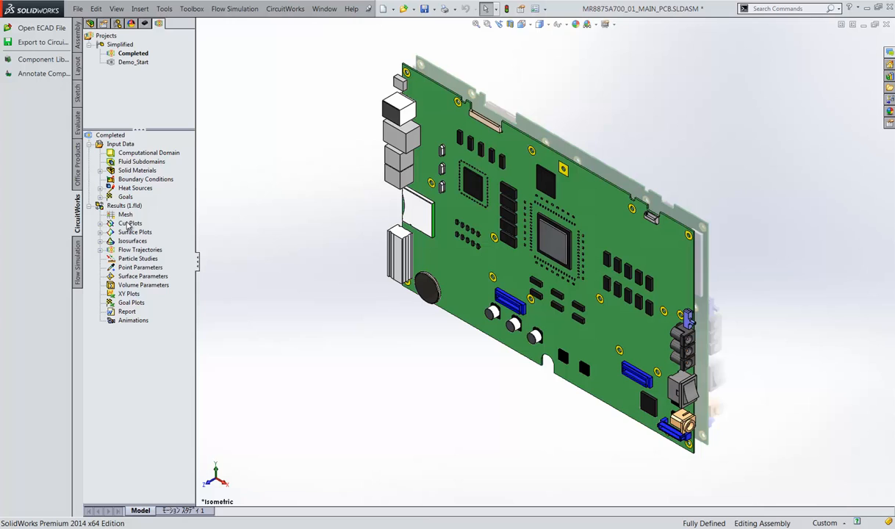
# Step: Show All for Cut Plots, Surface Plots and Flow Trajectories in the Completed results
pyautogui.rightClick(130, 223)
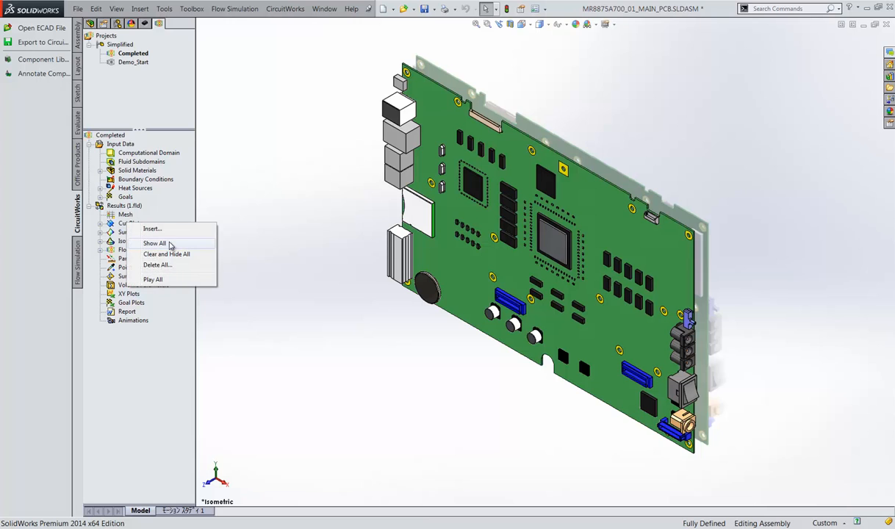
pyautogui.click(154, 244)
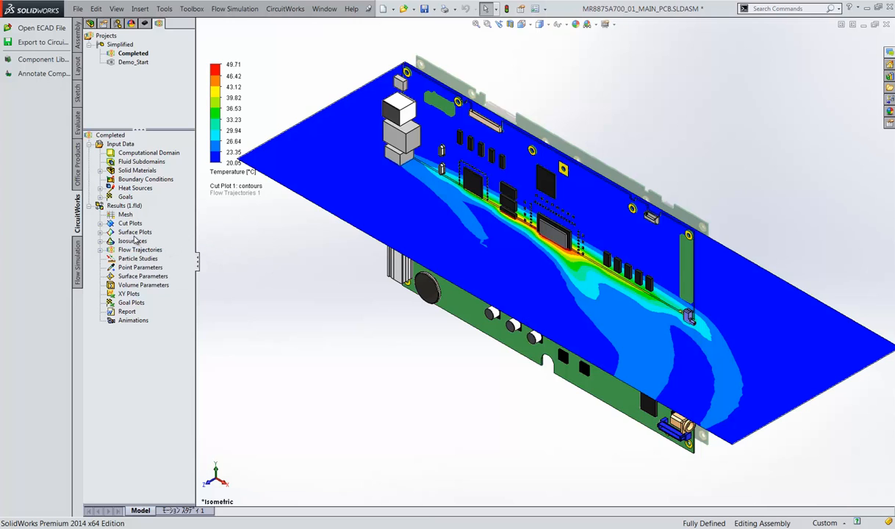
pyautogui.rightClick(135, 231)
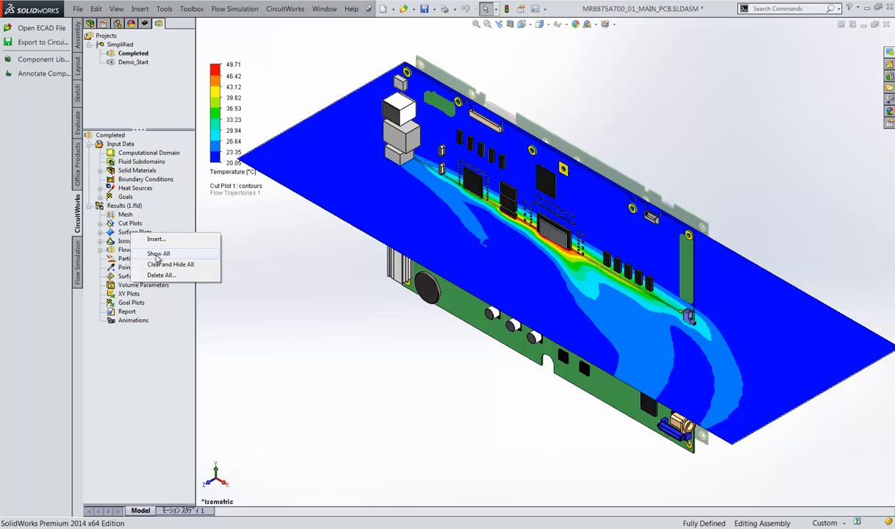
pyautogui.click(157, 254)
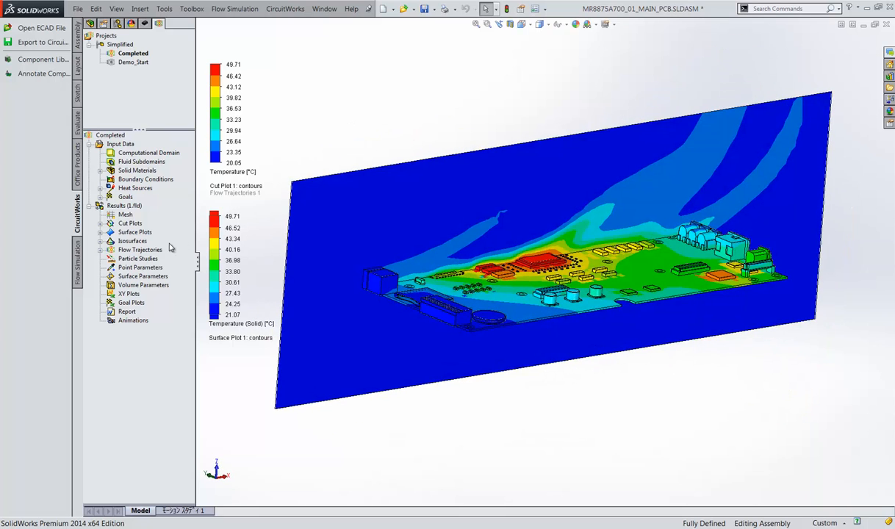
pyautogui.rightClick(139, 249)
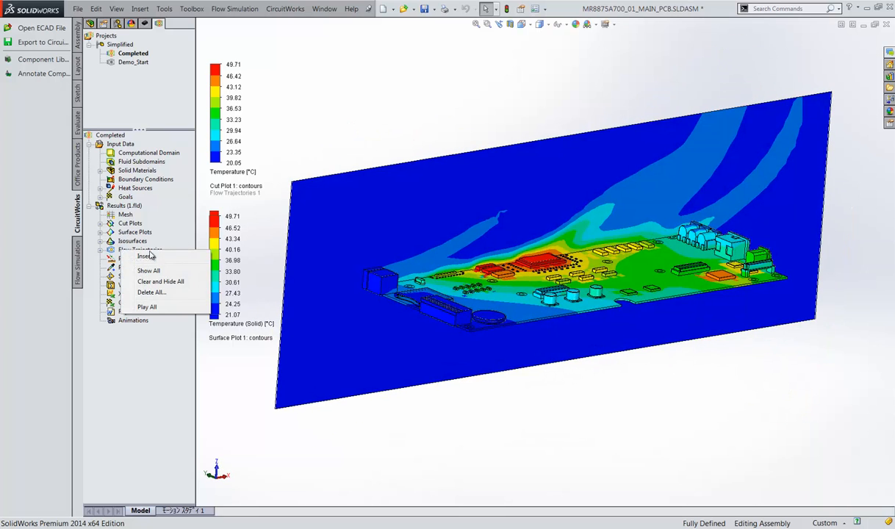
pyautogui.click(148, 271)
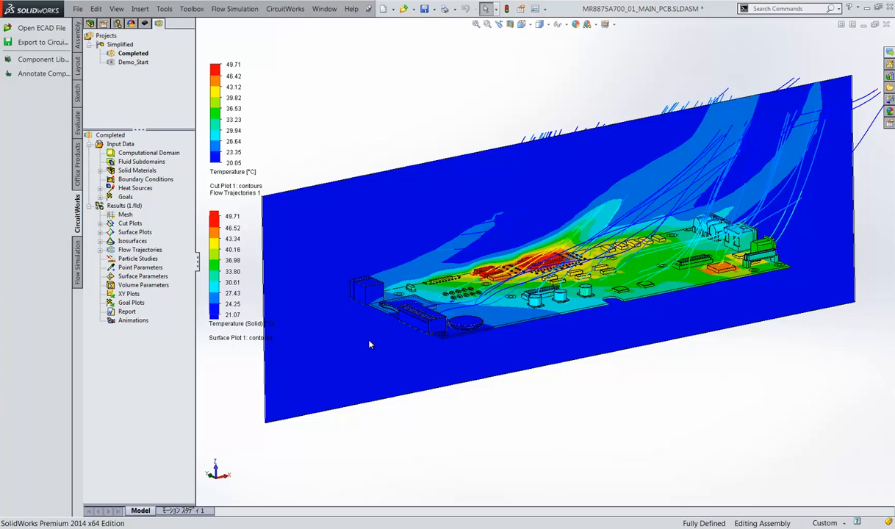
pyautogui.moveTo(565, 390)
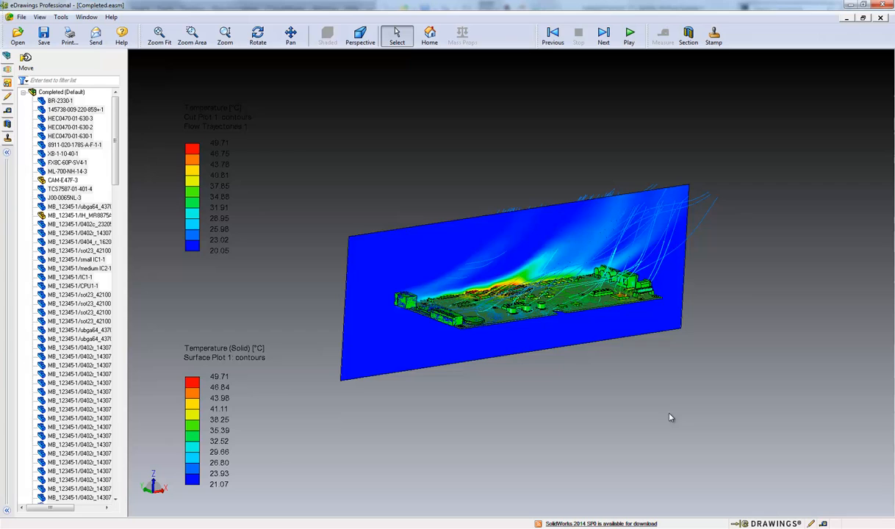
# Step: Orbit the Completed results model and hide Cut Plot 1 to reveal surface temperatures and trajectories
pyautogui.rightClick(670, 417)
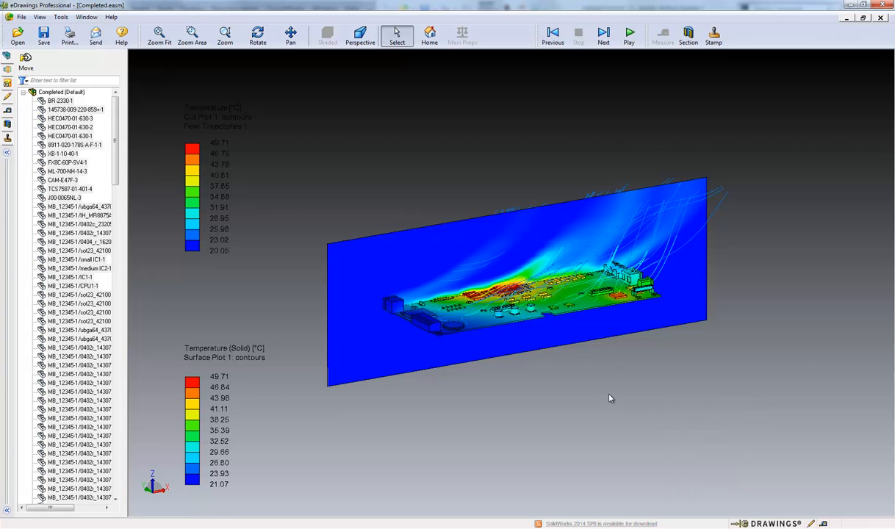
pyautogui.moveTo(609, 398); pyautogui.dragTo(544, 335)
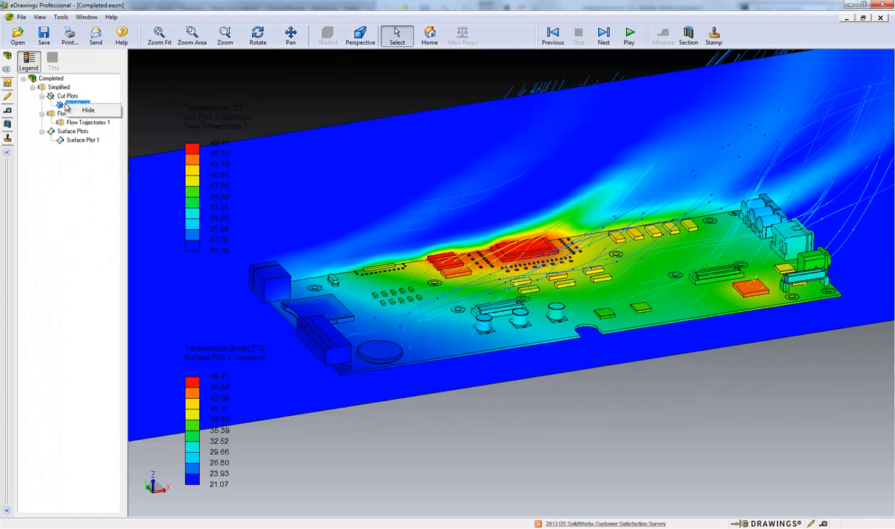
pyautogui.click(88, 109)
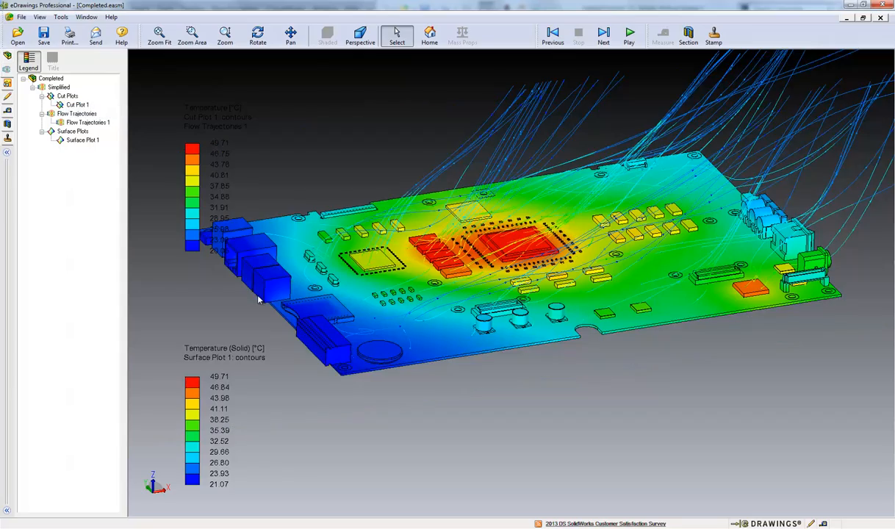